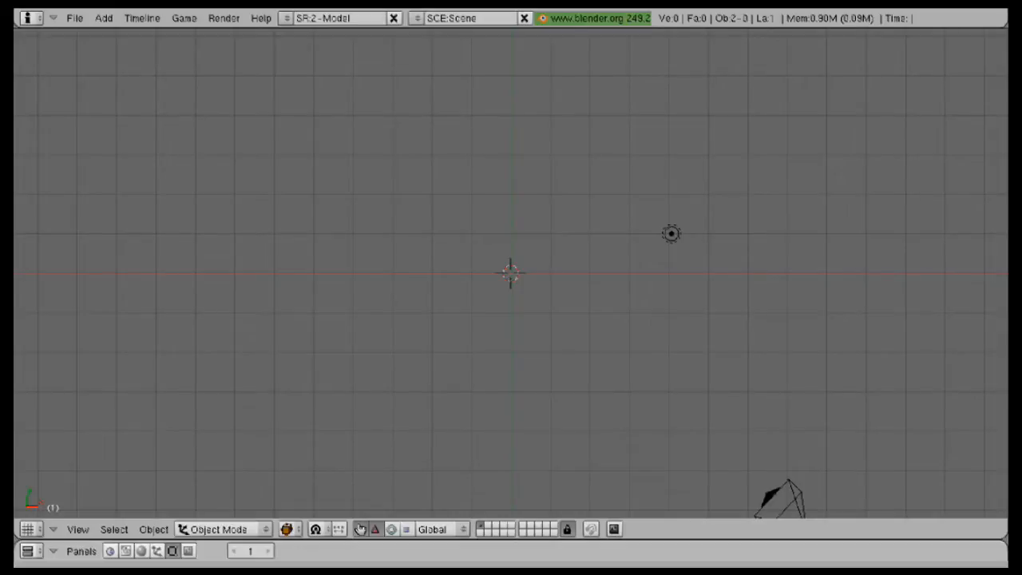
{"action": "mouse_move", "coordinate": [817, 371]}
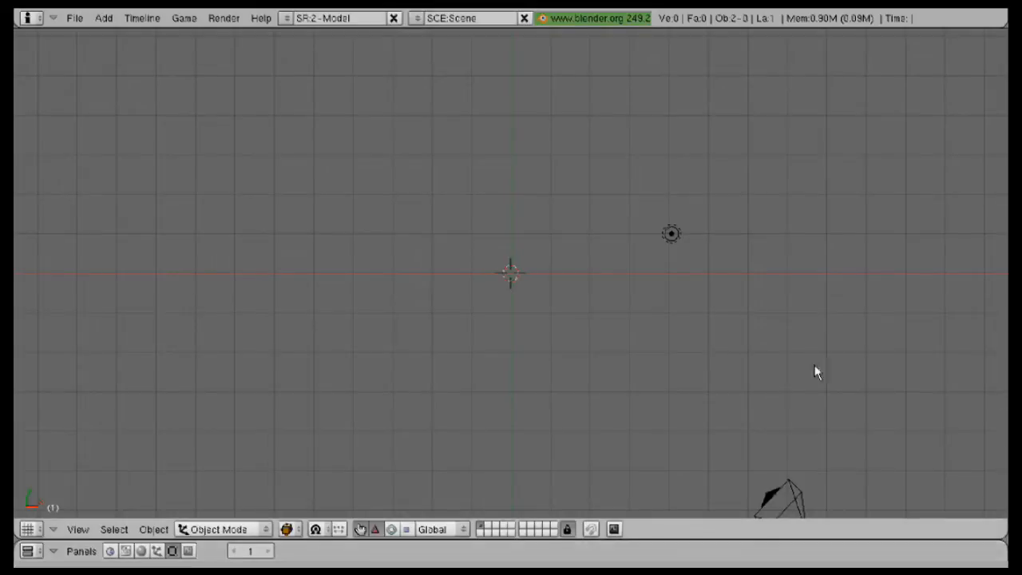
{"action": "mouse_move", "coordinate": [719, 320]}
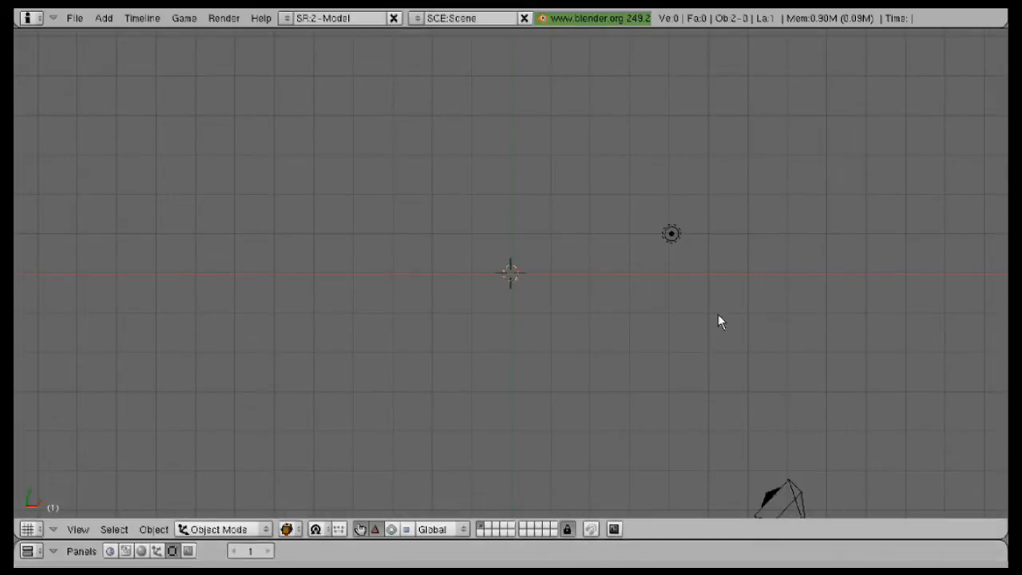
{"action": "mouse_move", "coordinate": [720, 328]}
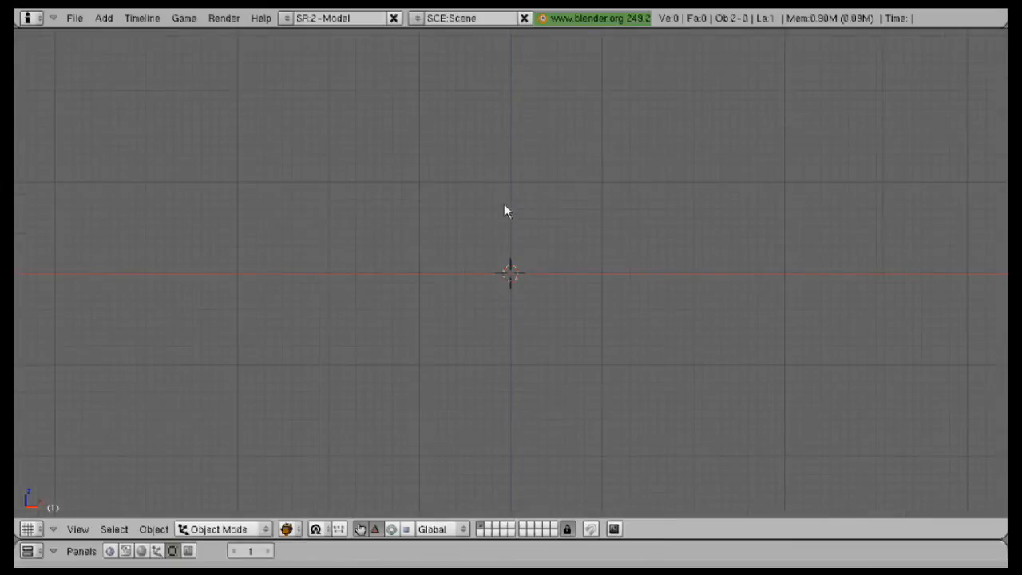
Step: Add a Bezier curve object at the scene origin from the Add > Curve menu
{"action": "left_click", "coordinate": [504, 211]}
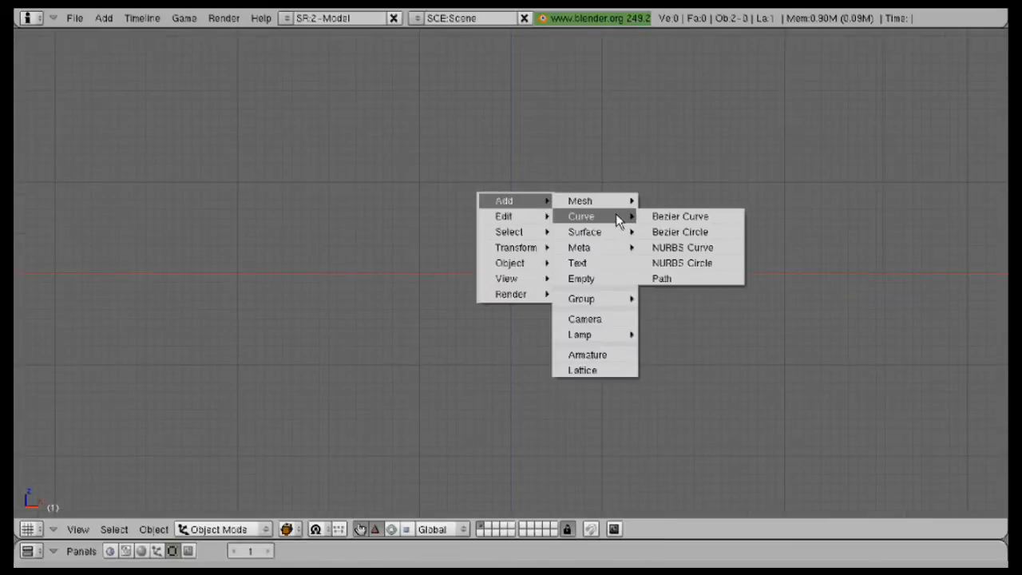
{"action": "left_click", "coordinate": [680, 216]}
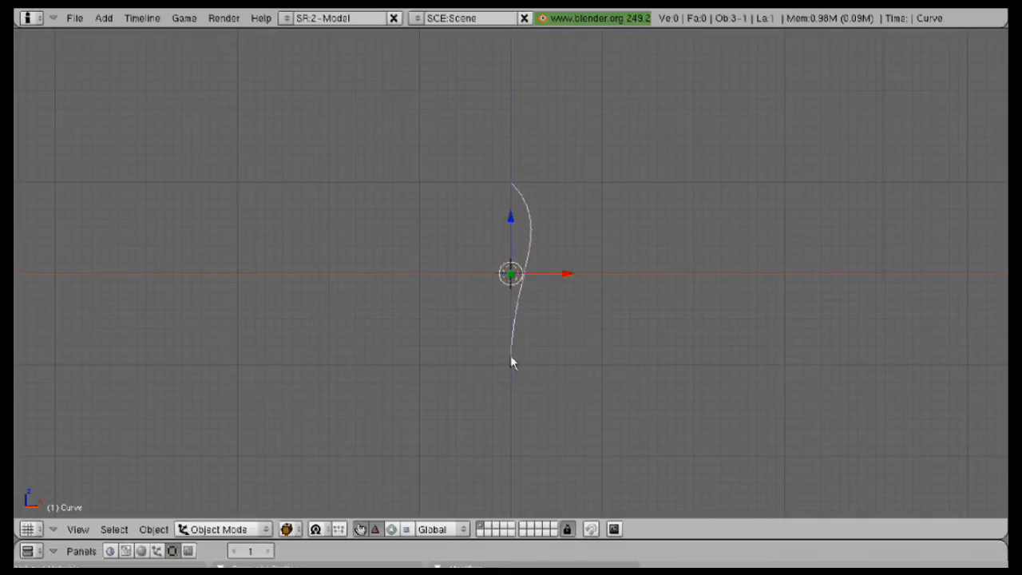
{"action": "mouse_move", "coordinate": [608, 261]}
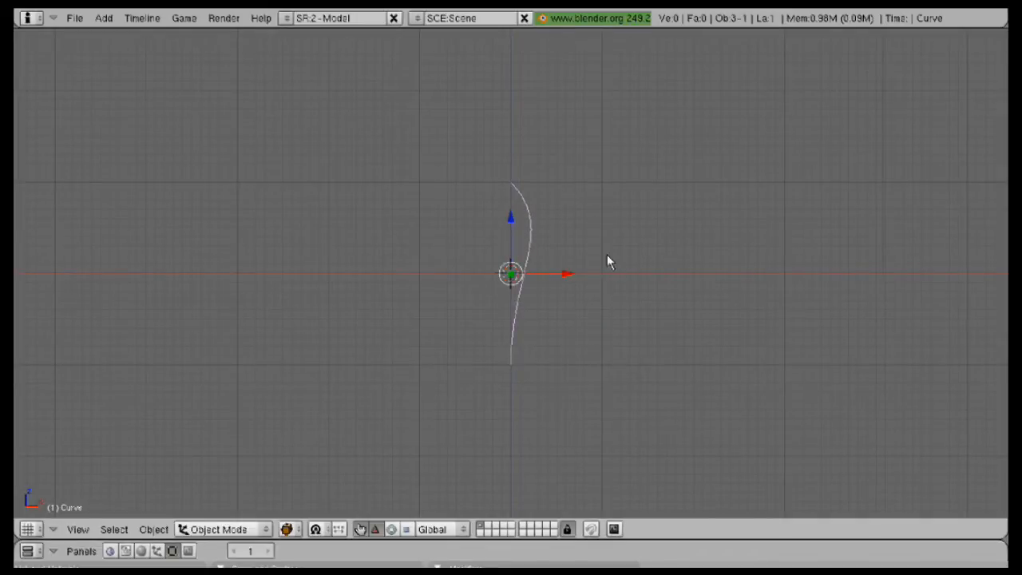
Step: In Edit Mode, move the top point and handle and extend the curve into a spiral coil
{"action": "key", "text": "Tab"}
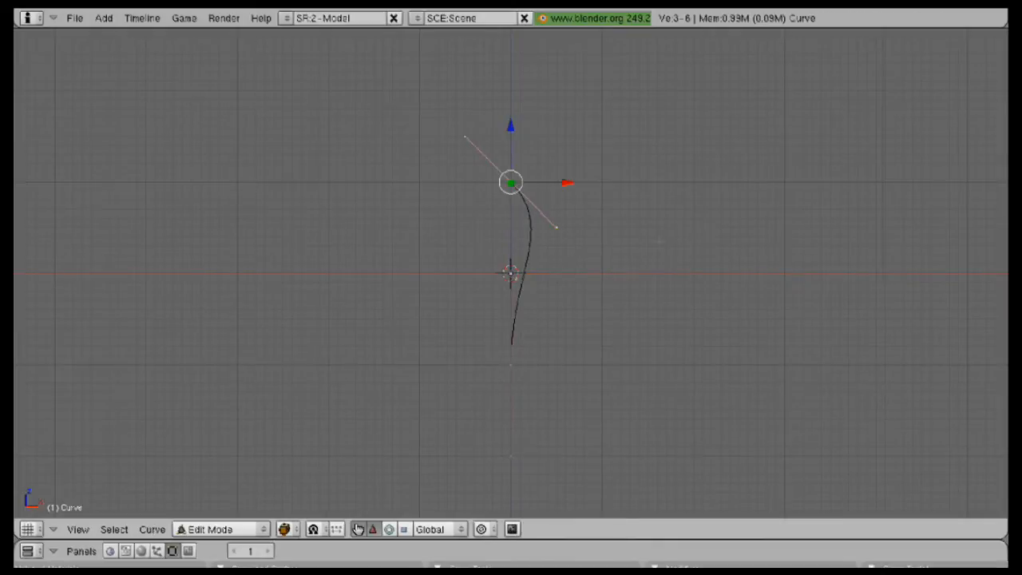
{"action": "left_click_drag", "start_coordinate": [511, 182], "coordinate": [565, 164]}
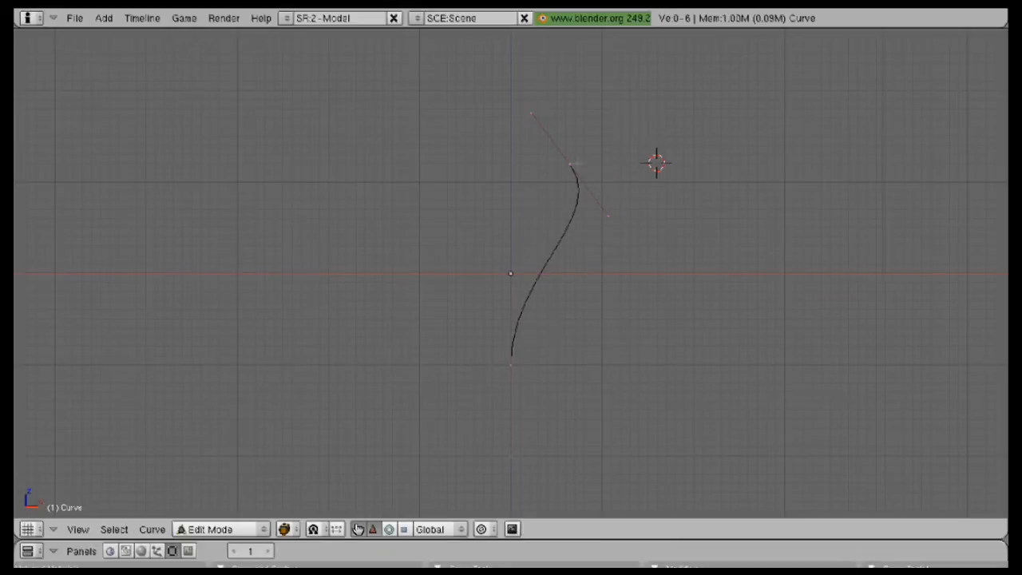
{"action": "left_click", "coordinate": [607, 216]}
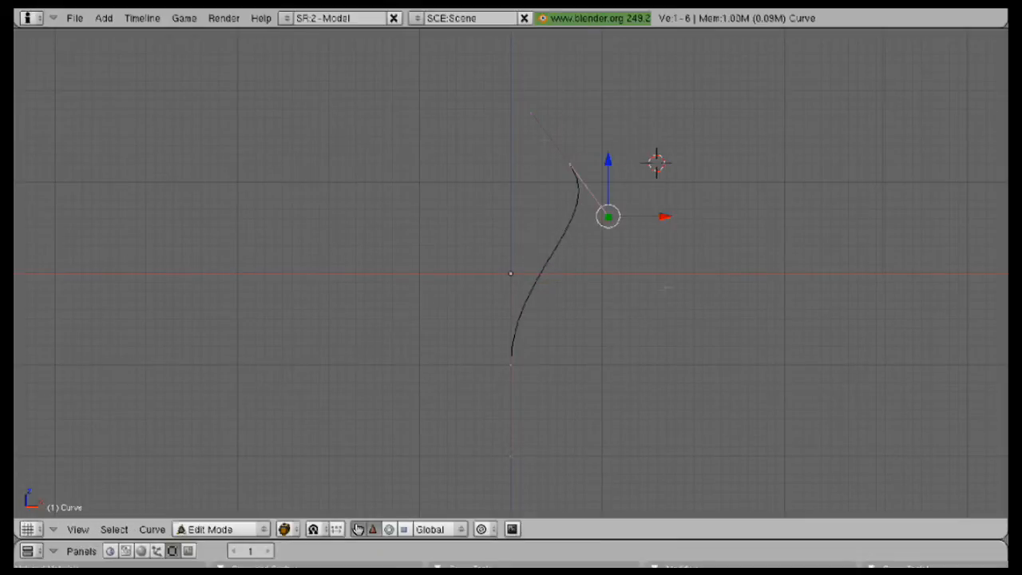
{"action": "left_click_drag", "start_coordinate": [607, 216], "coordinate": [531, 112]}
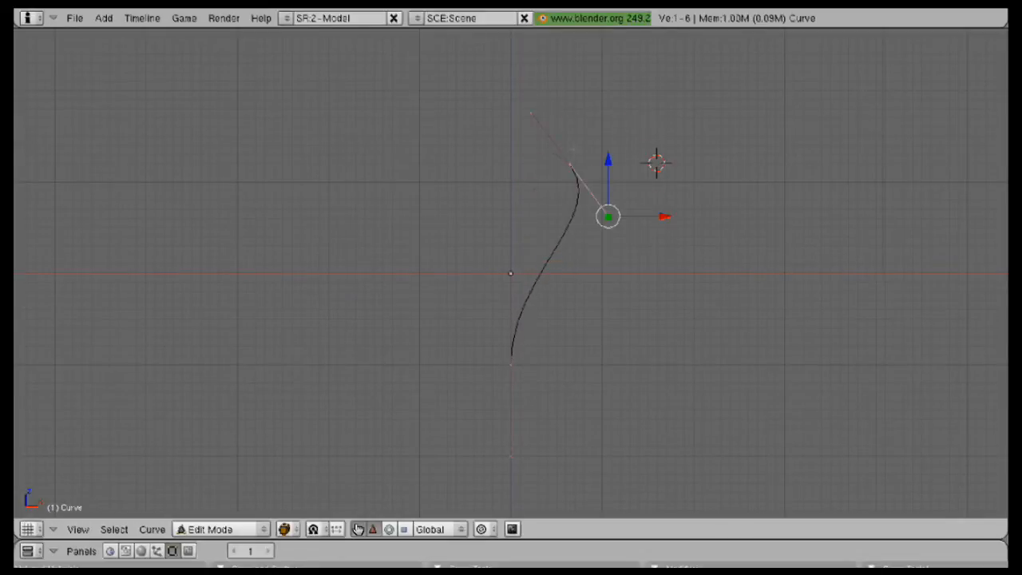
{"action": "left_click", "coordinate": [569, 165]}
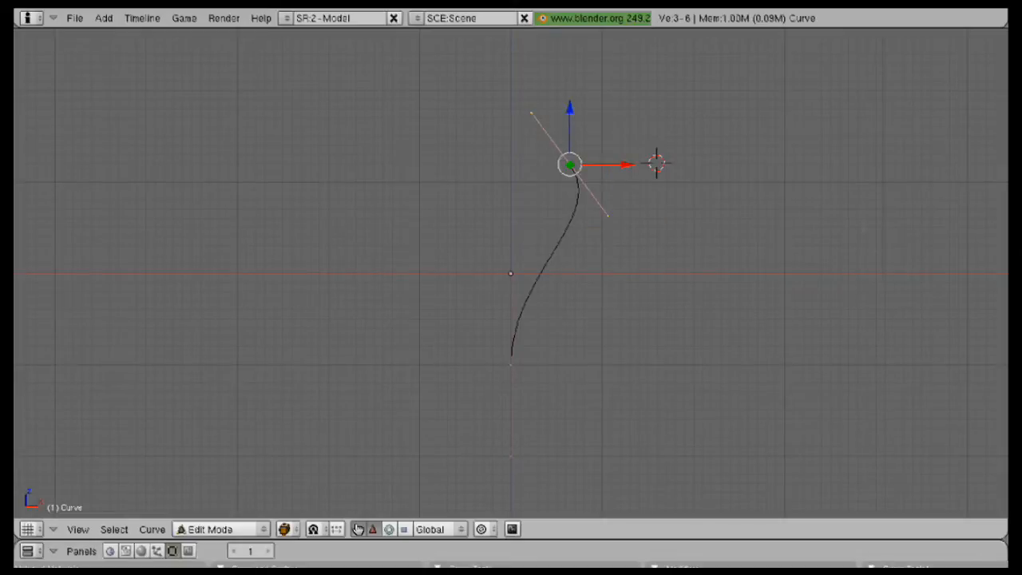
{"action": "left_click_drag", "start_coordinate": [569, 165], "coordinate": [511, 274]}
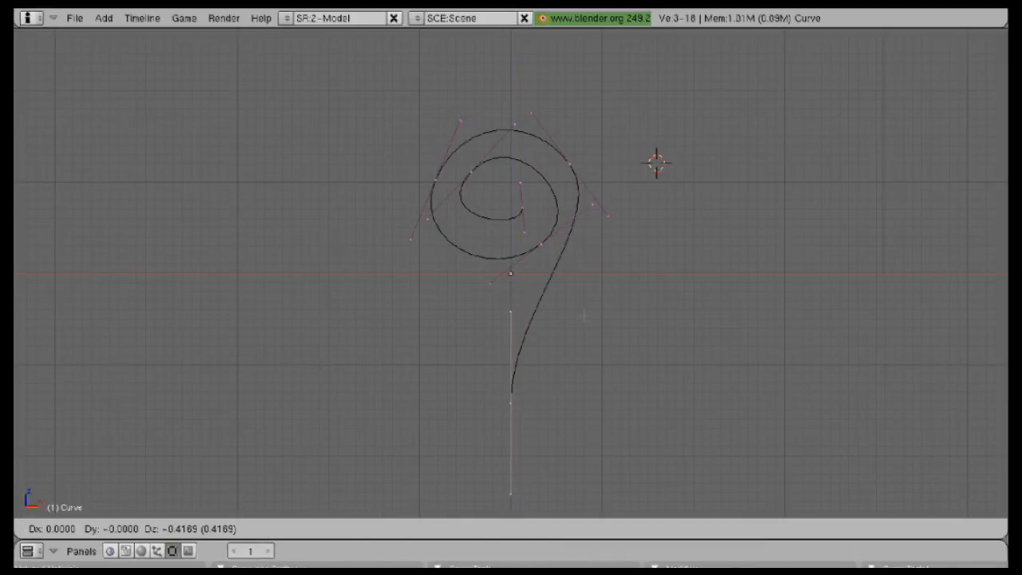
Step: Return to Object Mode and add a Bezier circle as the tube profile
{"action": "key", "text": "Tab"}
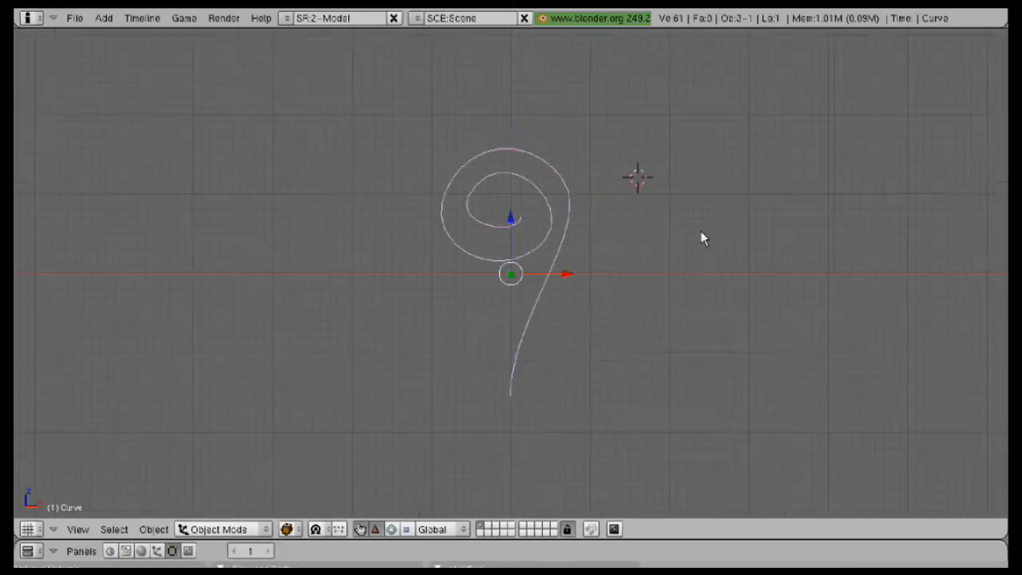
{"action": "left_click", "coordinate": [769, 132]}
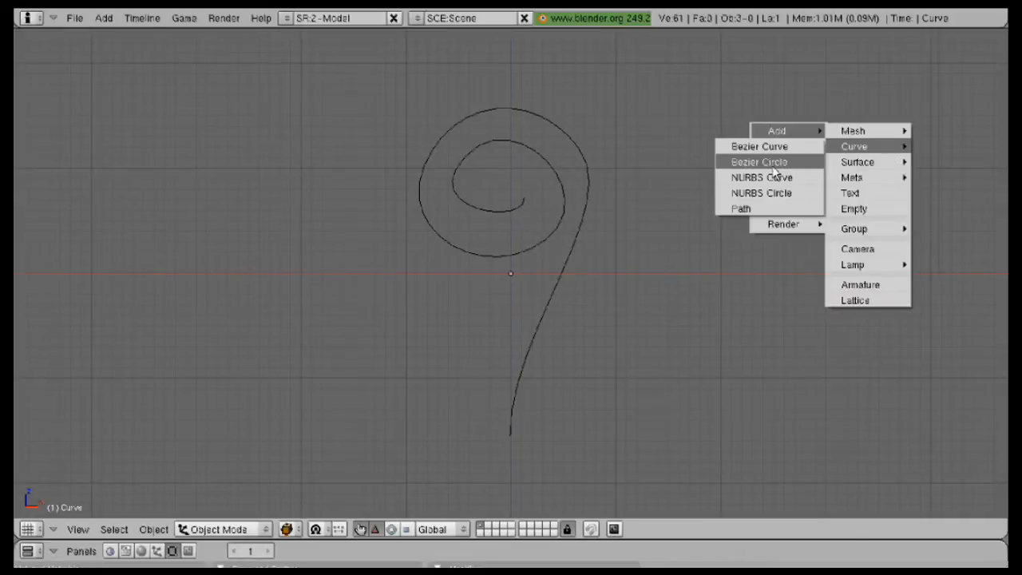
{"action": "left_click", "coordinate": [757, 161]}
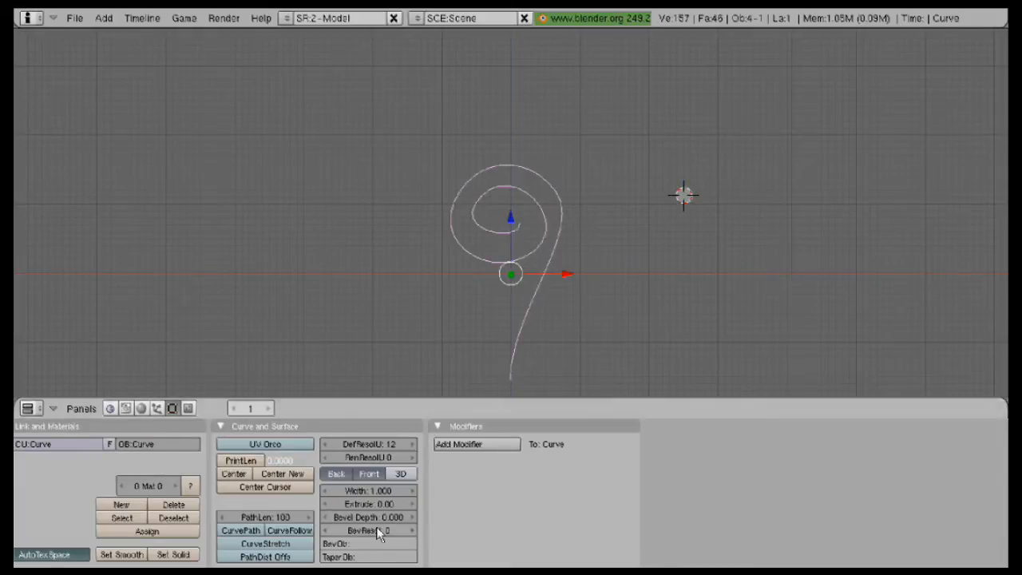
Step: Set the circle as the spiral's BevOb so the spiral becomes a round tube
{"action": "left_click", "coordinate": [368, 544]}
{"action": "type", "text": "CurveCircle"}
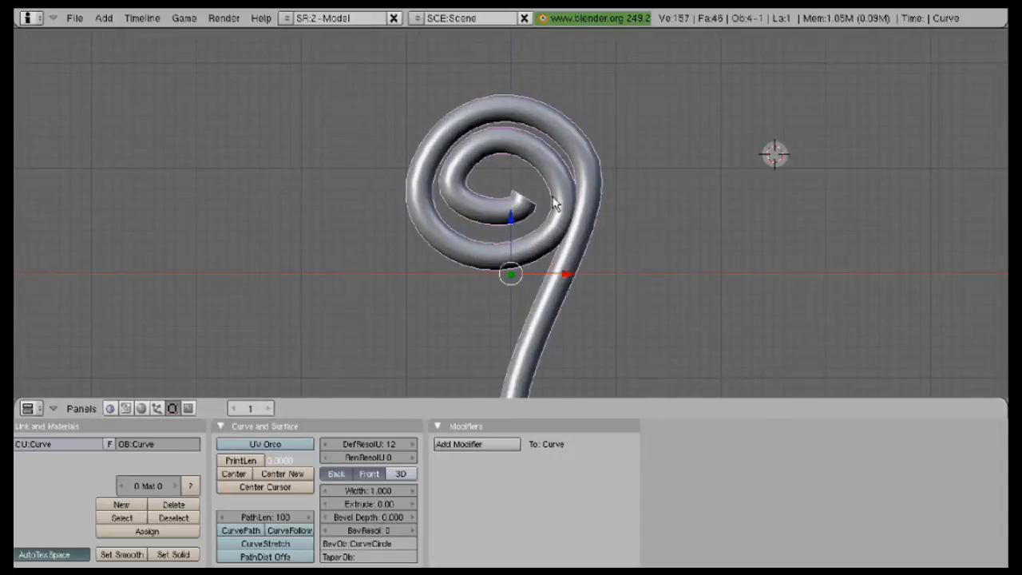
{"action": "key", "text": "Tab"}
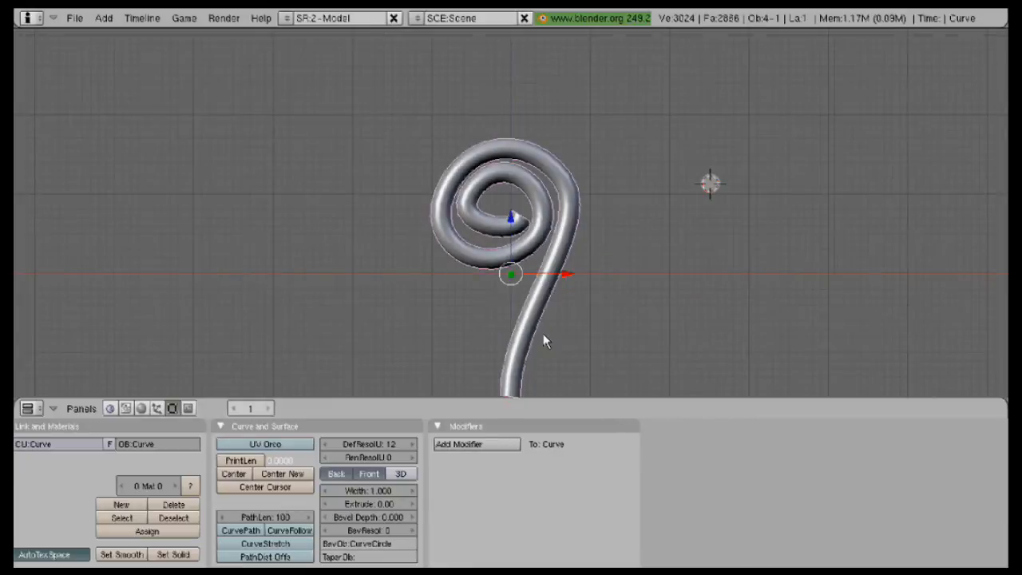
{"action": "mouse_move", "coordinate": [565, 303]}
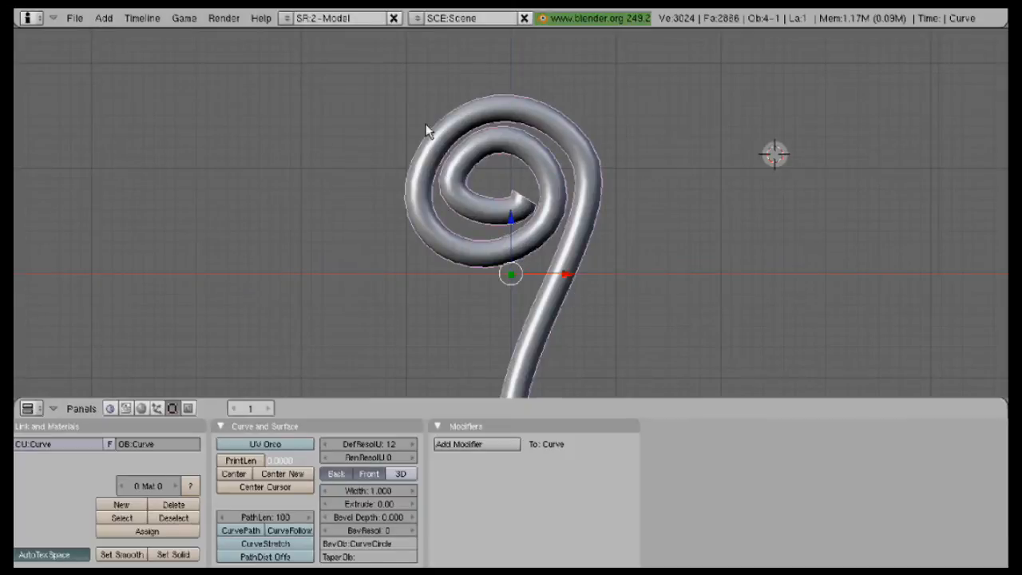
{"action": "mouse_move", "coordinate": [567, 277]}
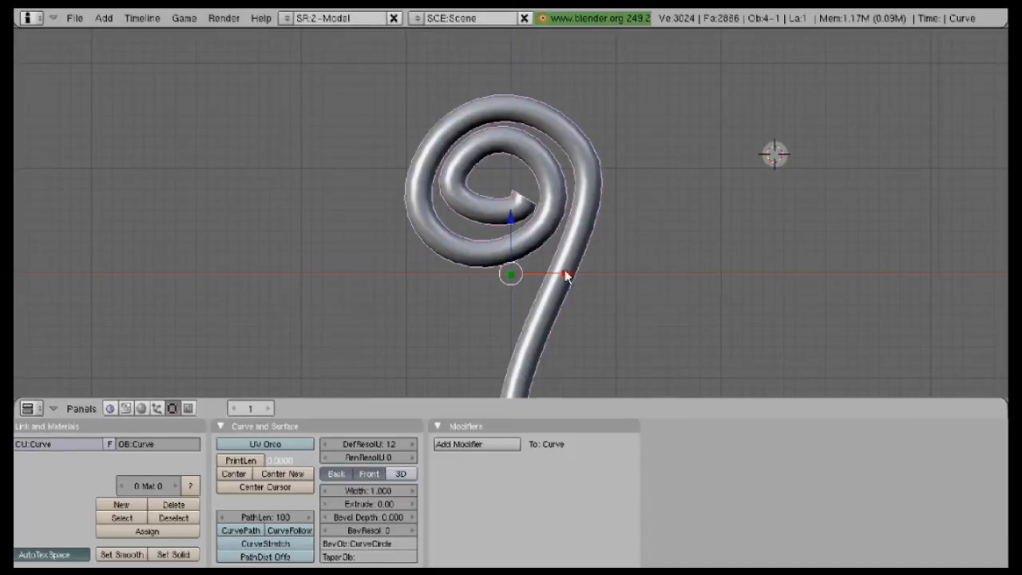
{"action": "left_click_drag", "start_coordinate": [567, 278], "coordinate": [595, 314]}
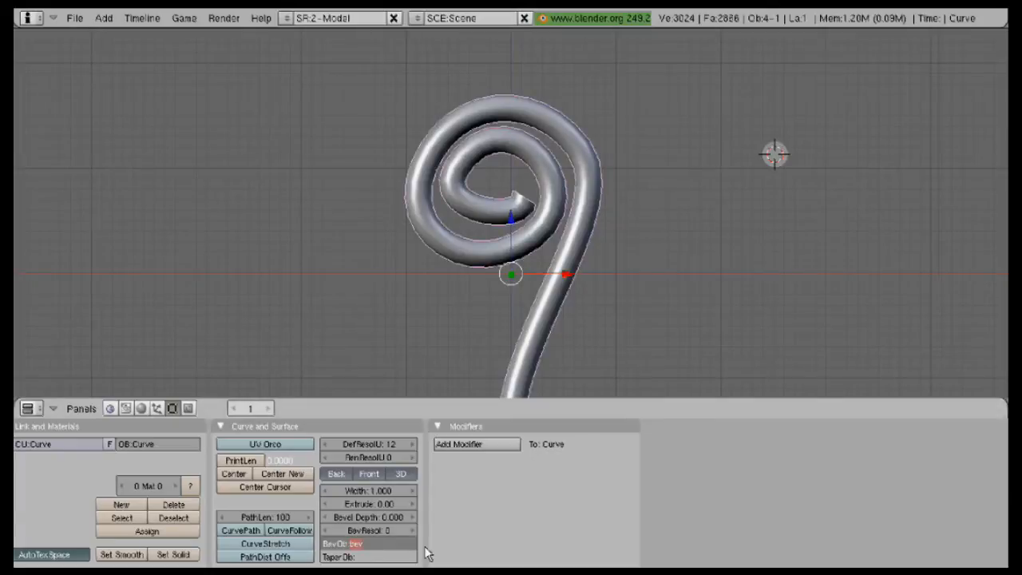
{"action": "mouse_move", "coordinate": [790, 184]}
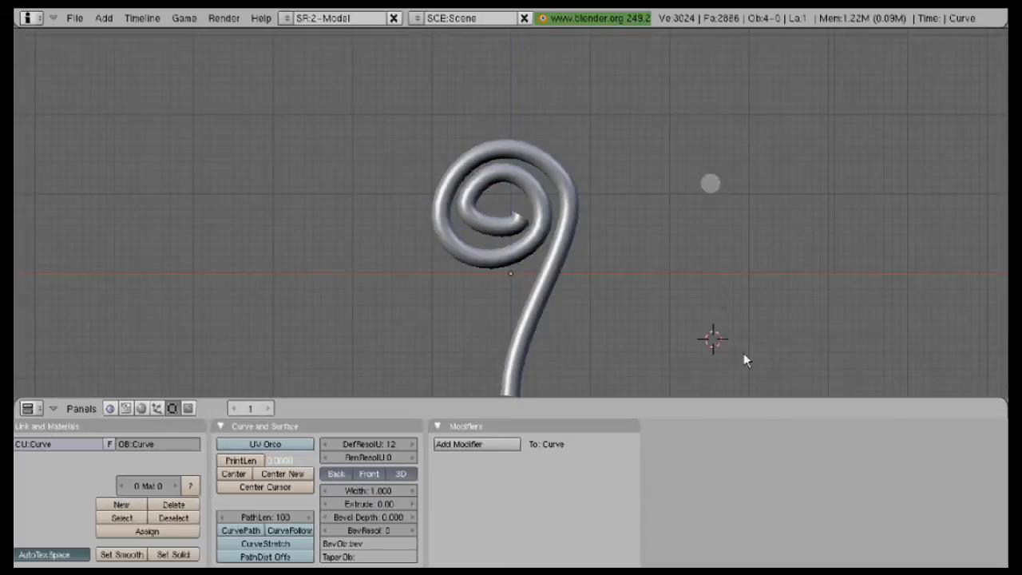
Step: Add a second Bezier curve, Curve.001, for tapering and select it
{"action": "right_click", "coordinate": [711, 338]}
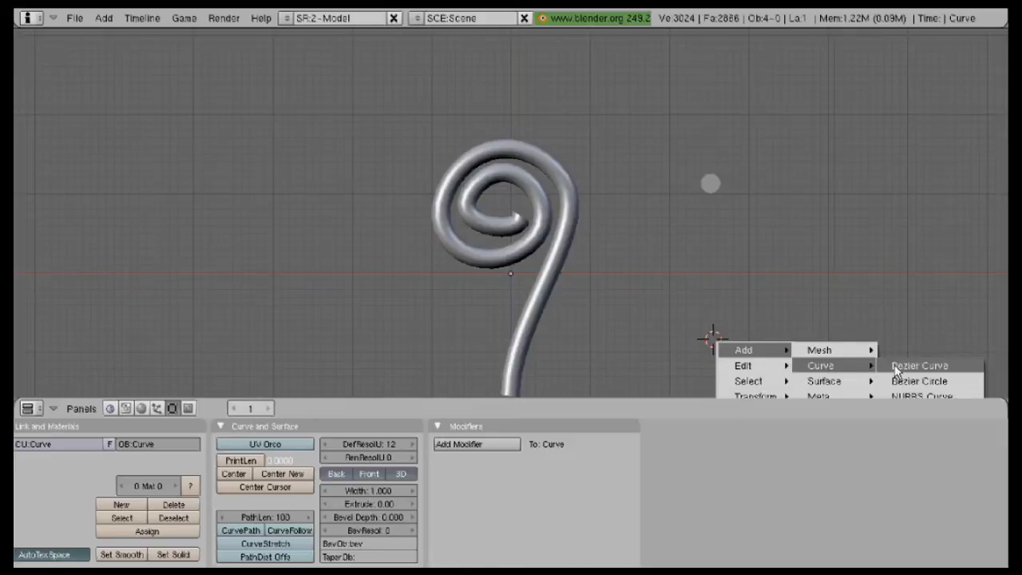
{"action": "left_click", "coordinate": [918, 365]}
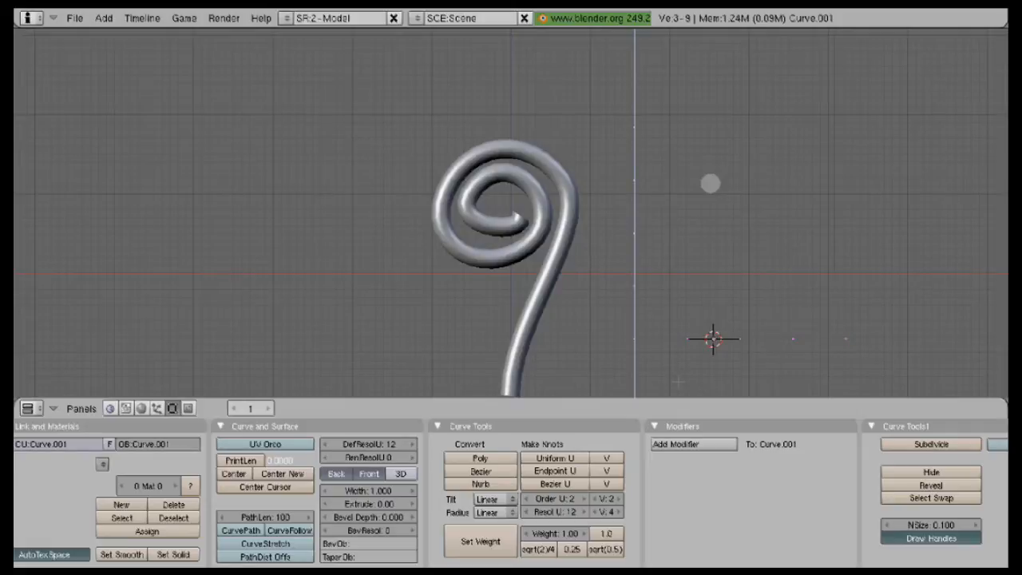
{"action": "left_click", "coordinate": [710, 337]}
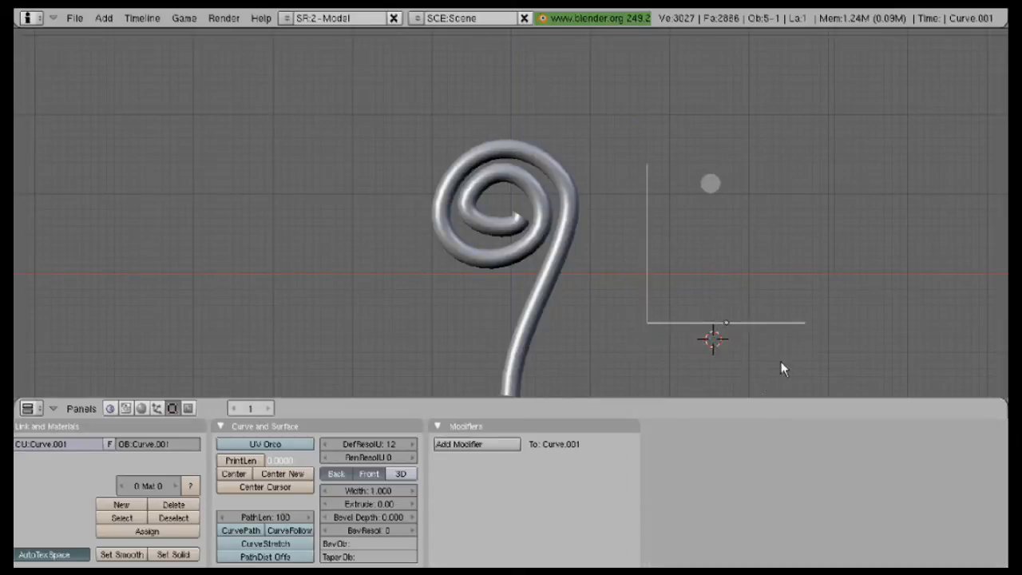
{"action": "left_click", "coordinate": [711, 324]}
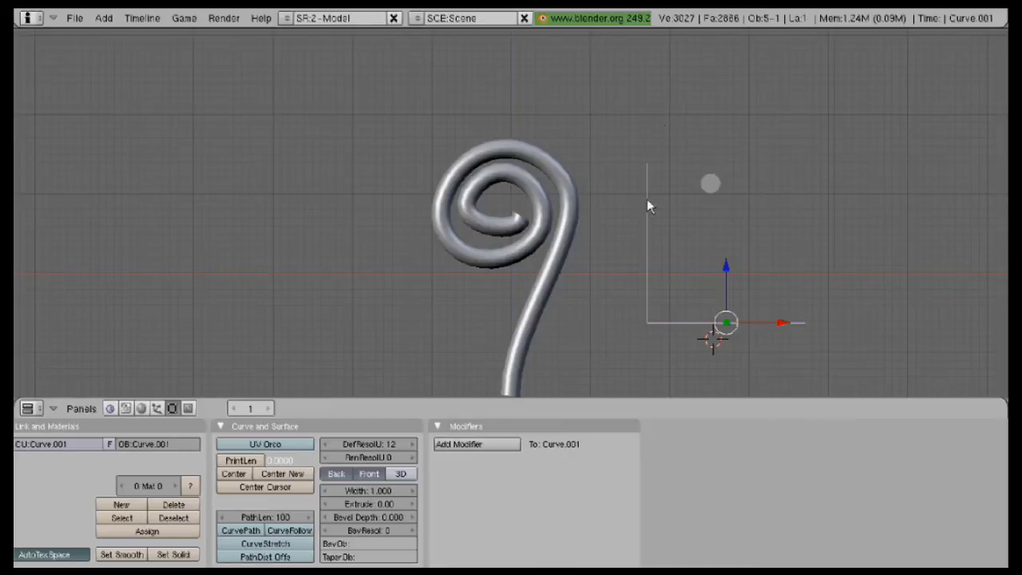
{"action": "mouse_move", "coordinate": [653, 270]}
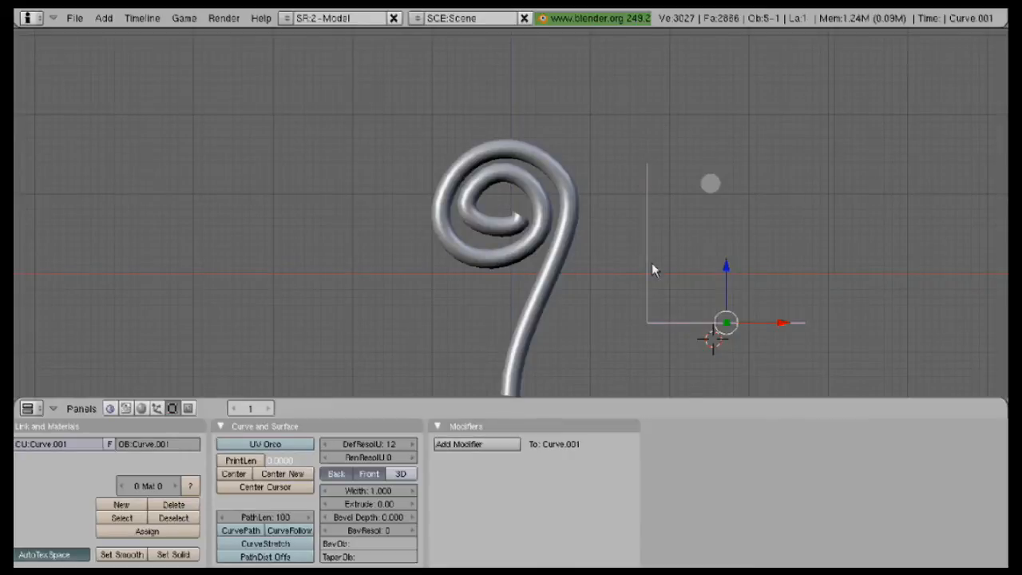
{"action": "mouse_move", "coordinate": [563, 227]}
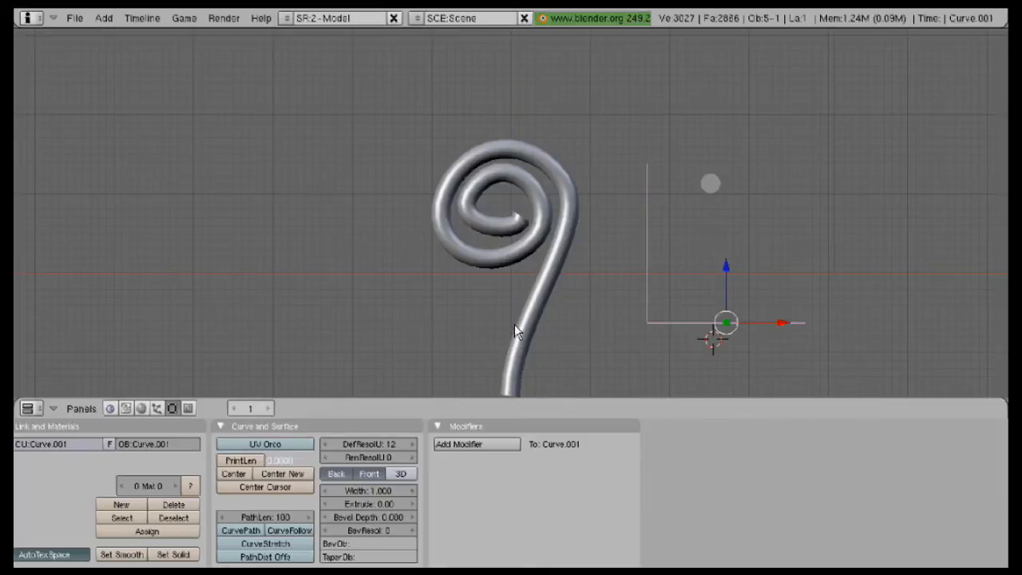
{"action": "mouse_move", "coordinate": [605, 257]}
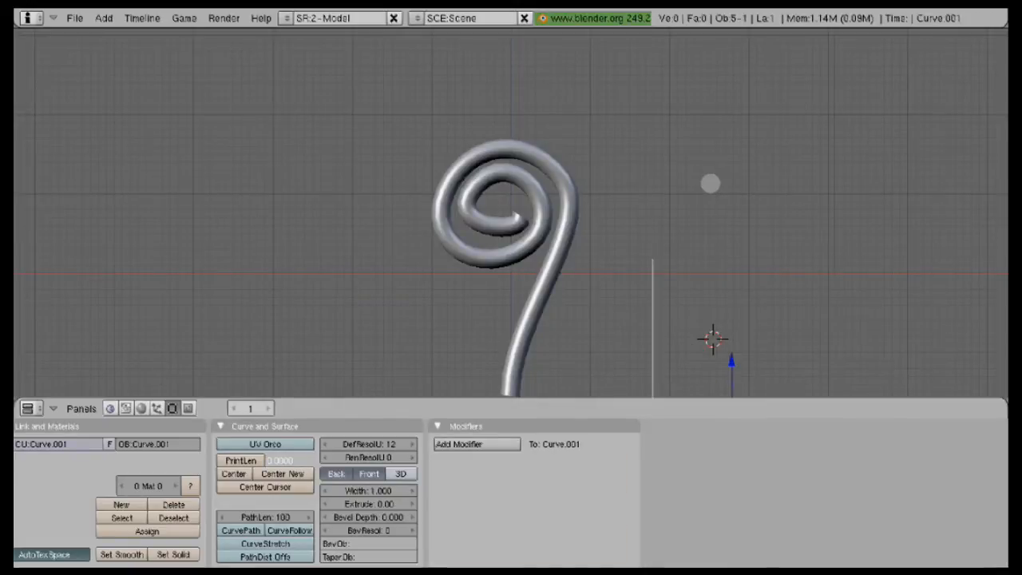
{"action": "mouse_move", "coordinate": [667, 356]}
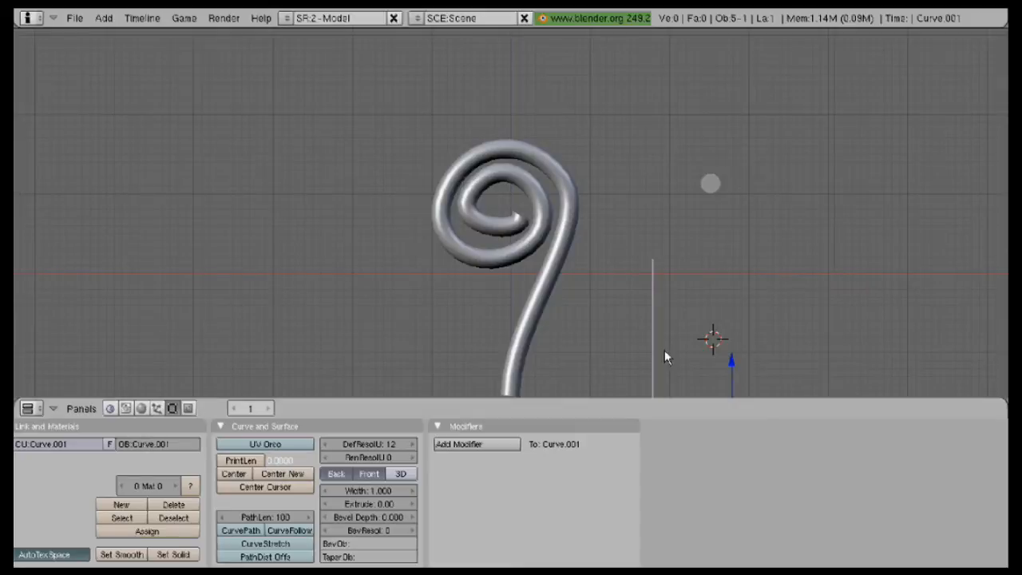
{"action": "mouse_move", "coordinate": [666, 277]}
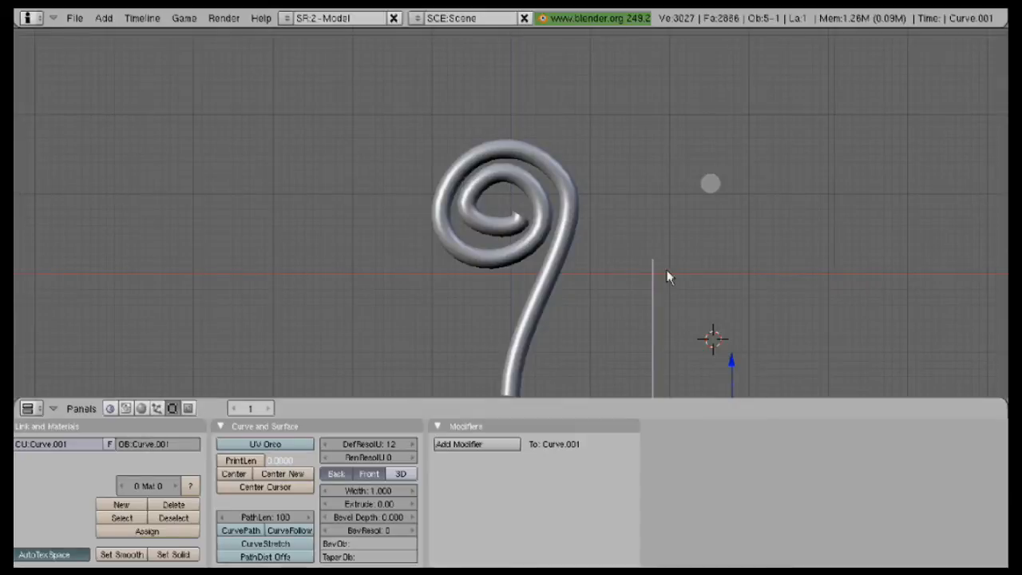
{"action": "mouse_move", "coordinate": [663, 304]}
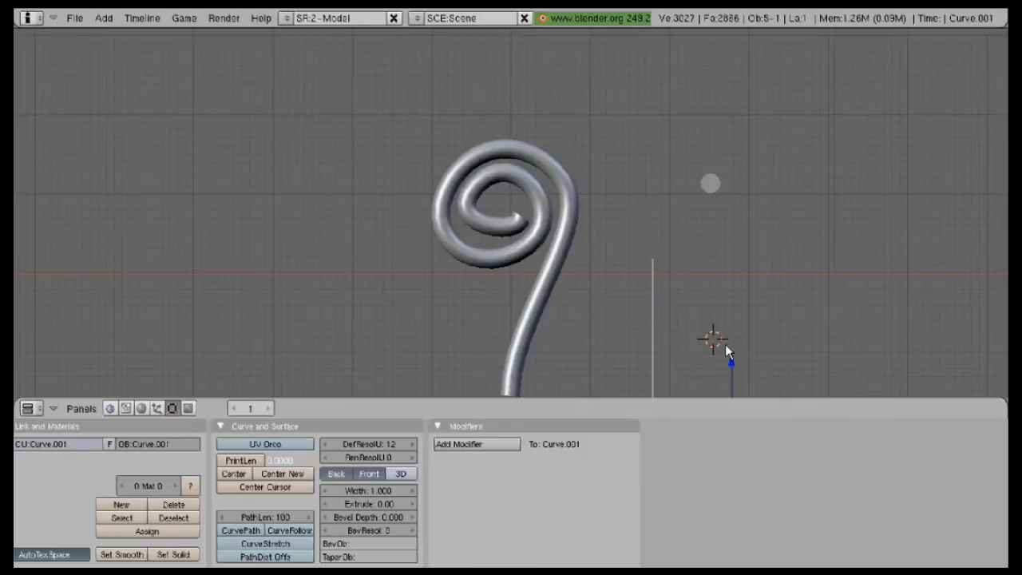
{"action": "mouse_move", "coordinate": [703, 346]}
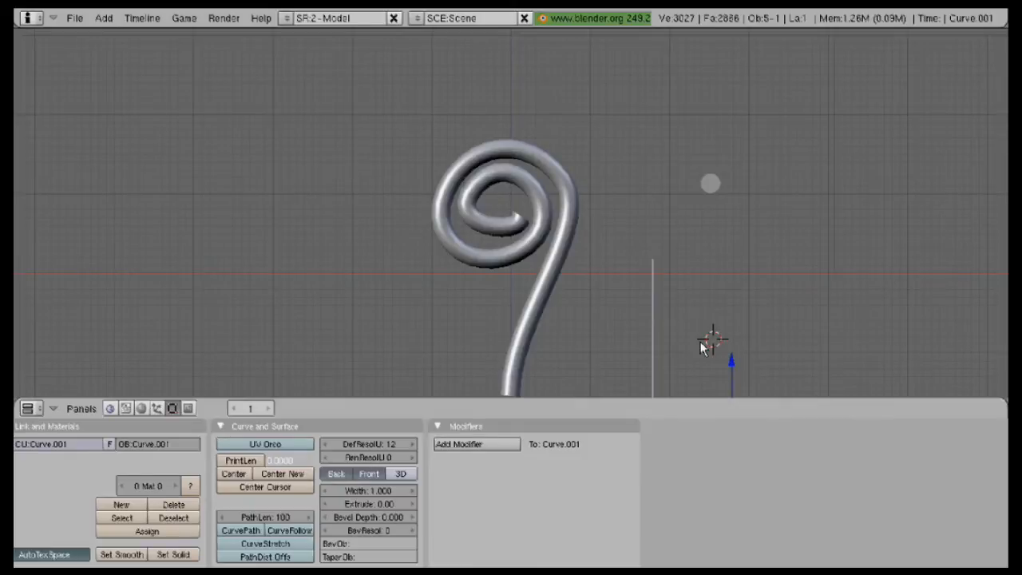
{"action": "mouse_move", "coordinate": [705, 342]}
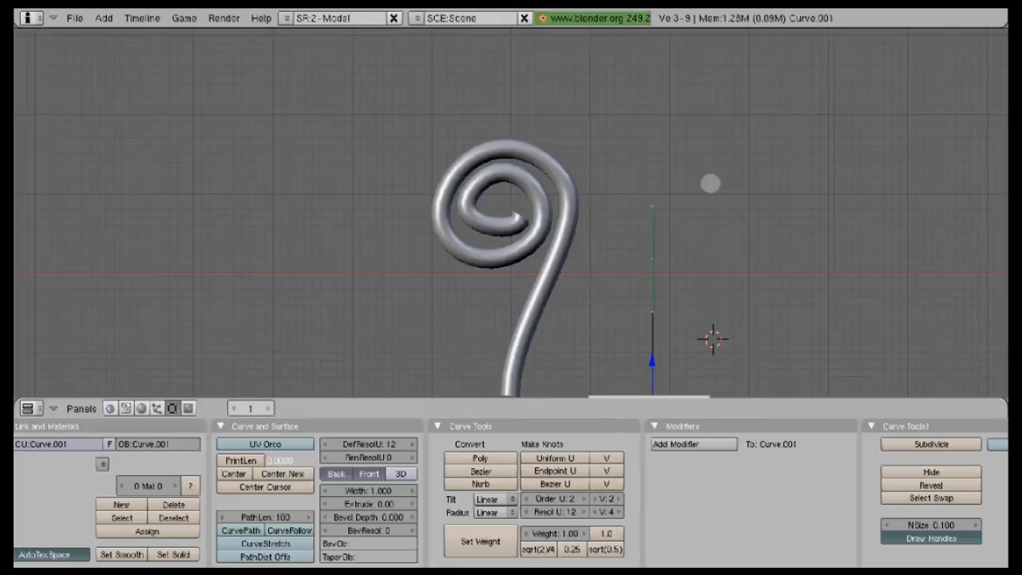
Step: Select an end point of the taper line curve
{"action": "left_click", "coordinate": [675, 444]}
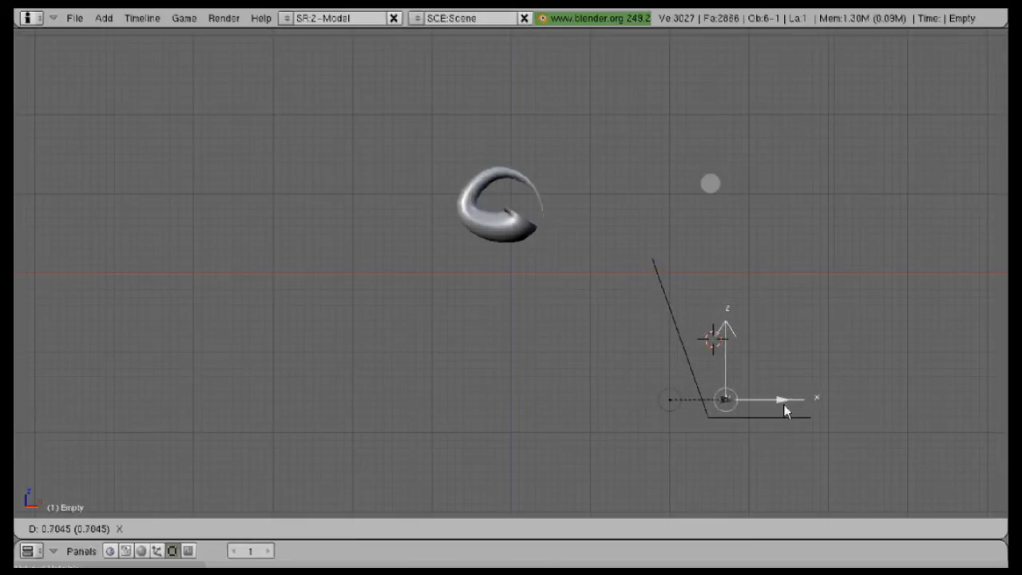
{"action": "mouse_move", "coordinate": [785, 415]}
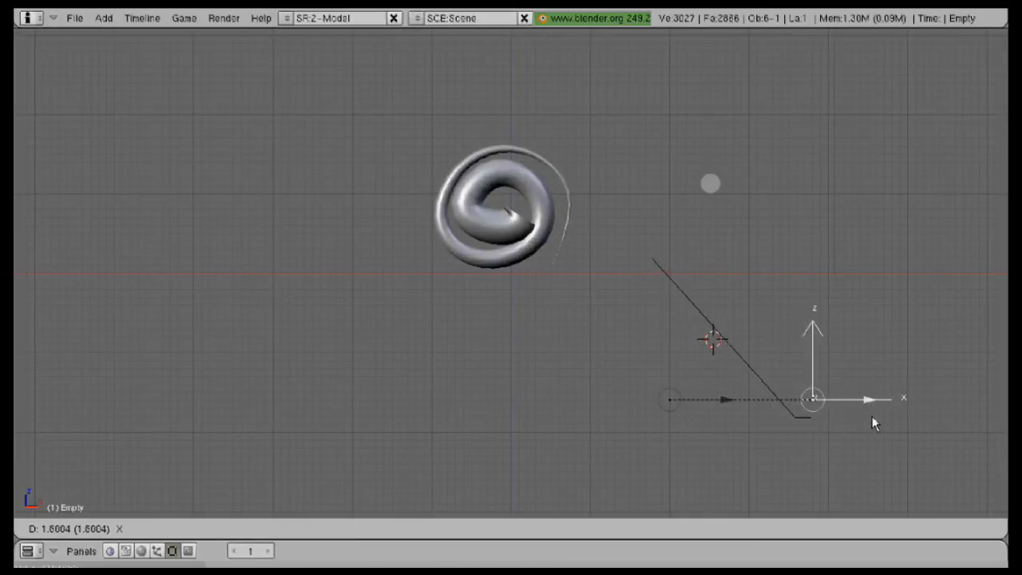
{"action": "mouse_move", "coordinate": [826, 437]}
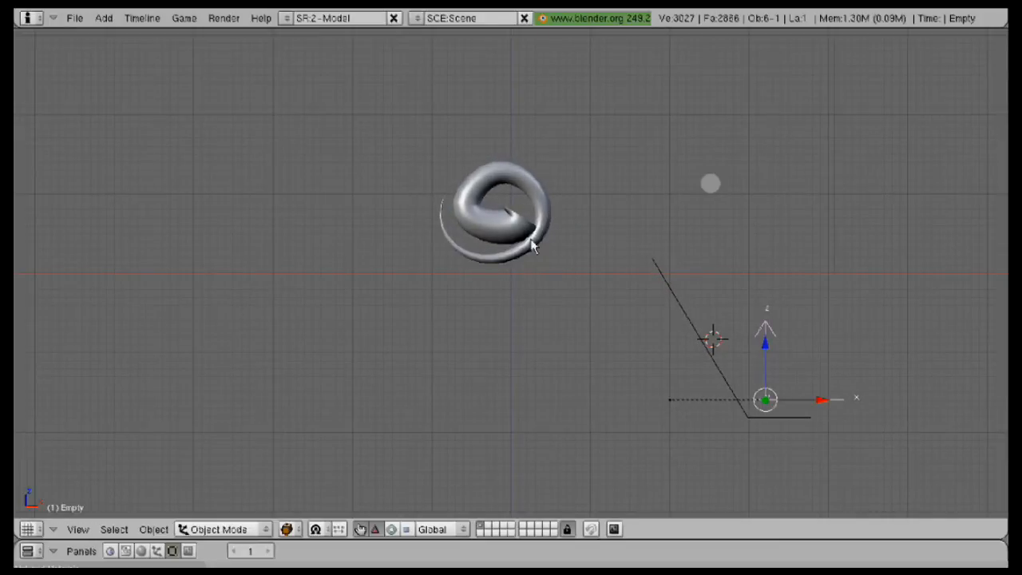
Step: Switch the spiral curve's direction in Edit Mode, then return to Object Mode
{"action": "left_click", "coordinate": [511, 224]}
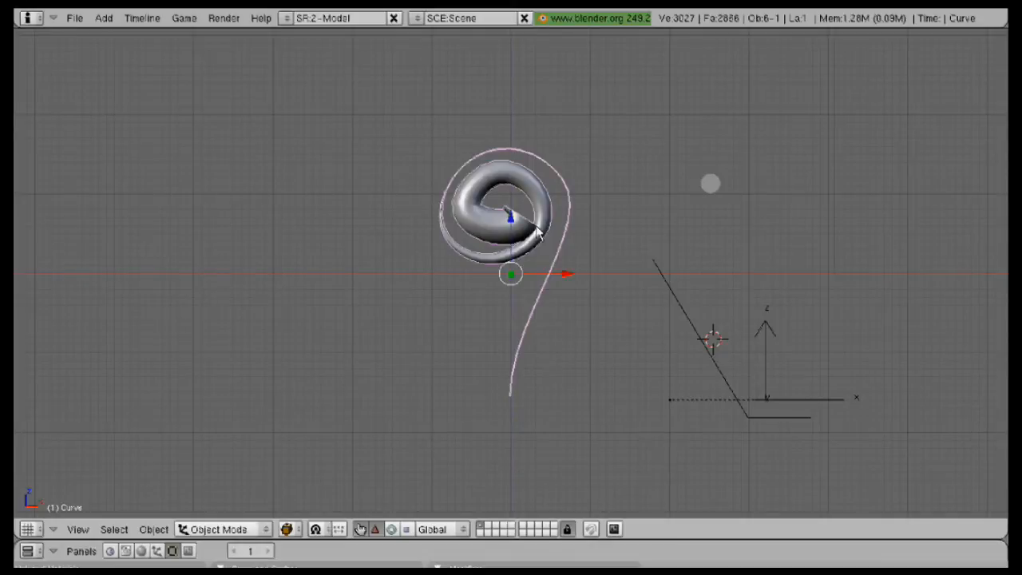
{"action": "key", "text": "TAB"}
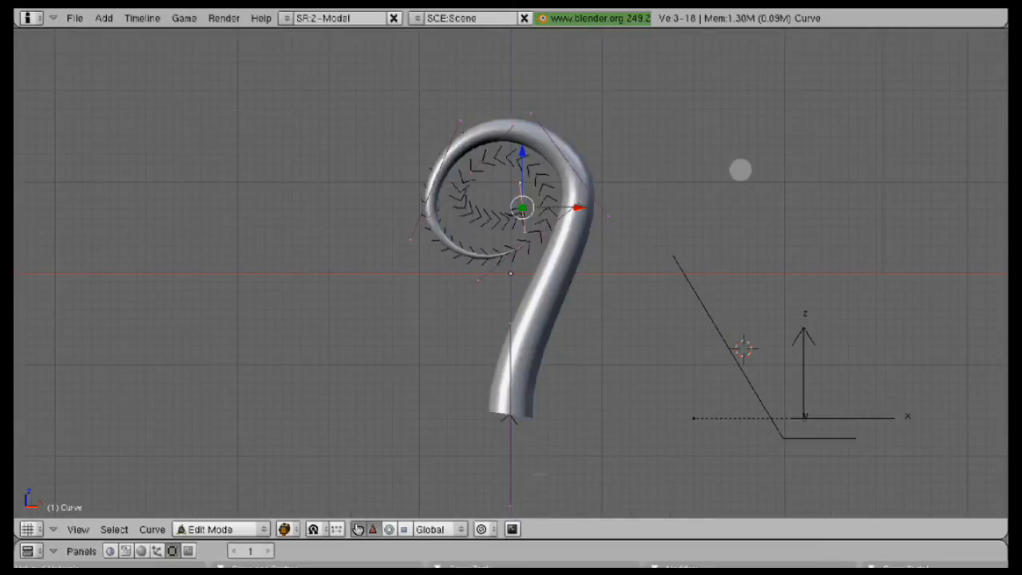
{"action": "key", "text": "Tab"}
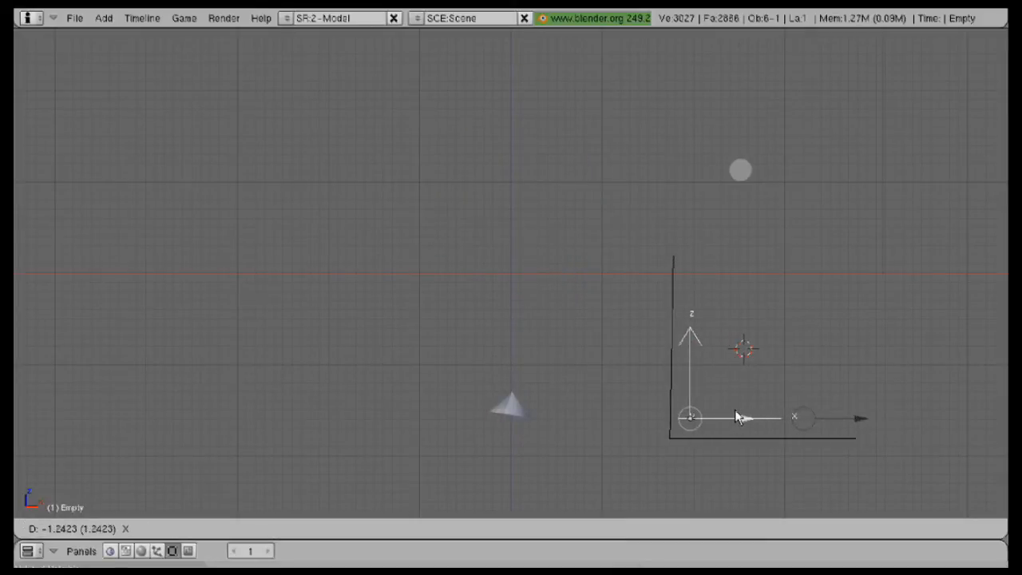
{"action": "mouse_move", "coordinate": [747, 411]}
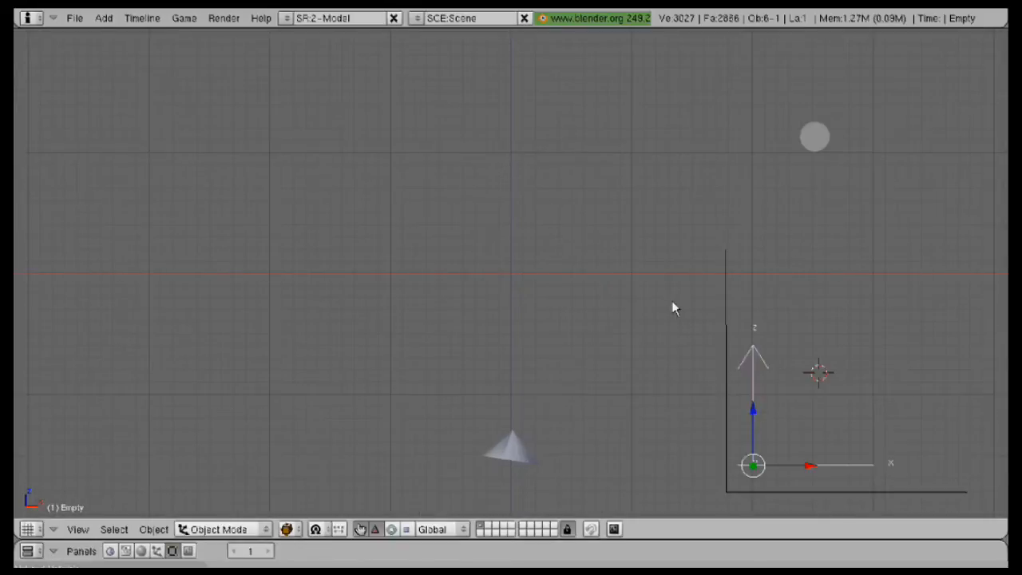
Step: Insert a LocRotScale keyframe for the Empty at frame 1
{"action": "key", "text": "i"}
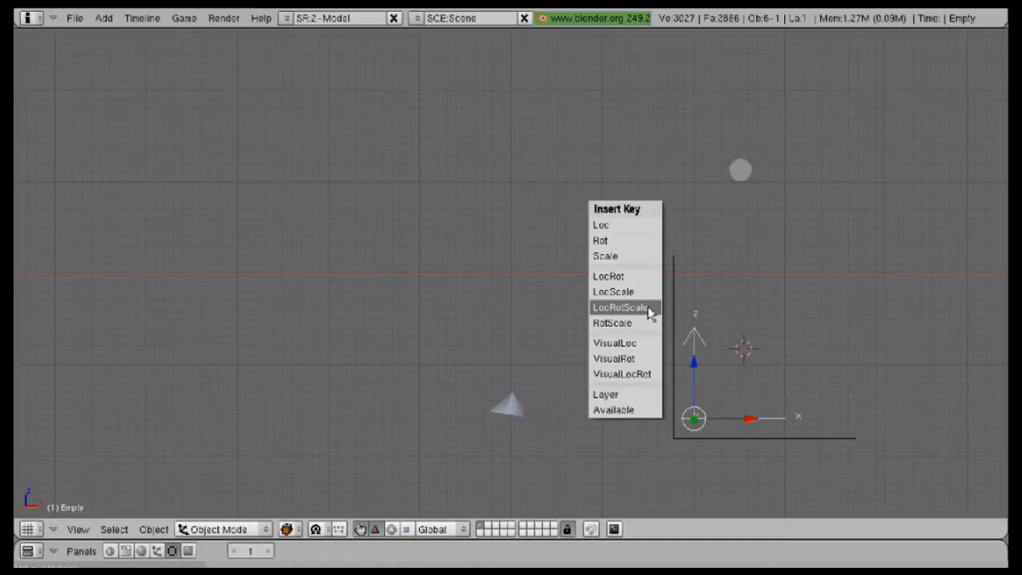
{"action": "left_click", "coordinate": [621, 307]}
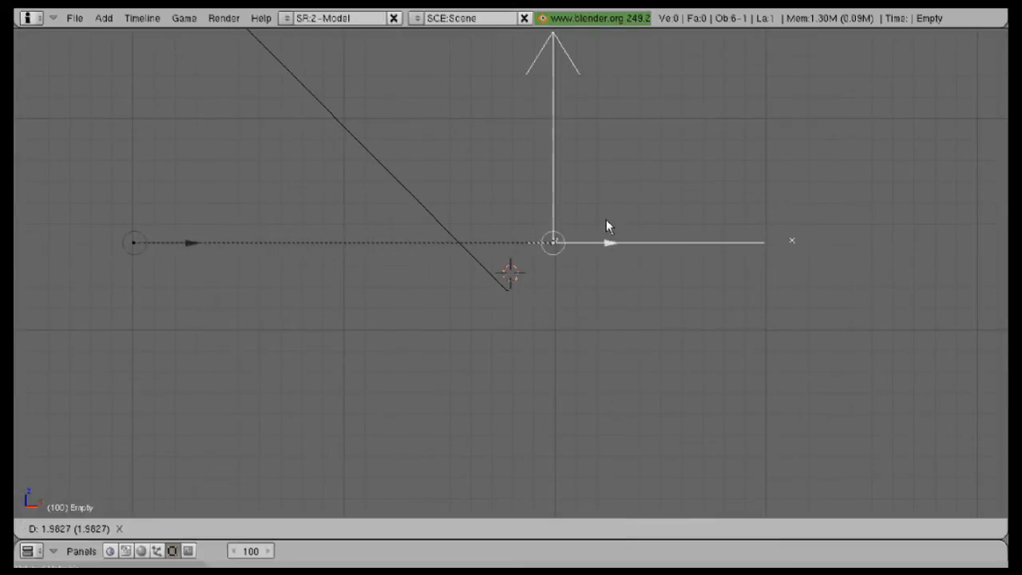
Step: Confirm the Empty's new position and key its LocRotScale at frame 100
{"action": "left_click", "coordinate": [605, 226]}
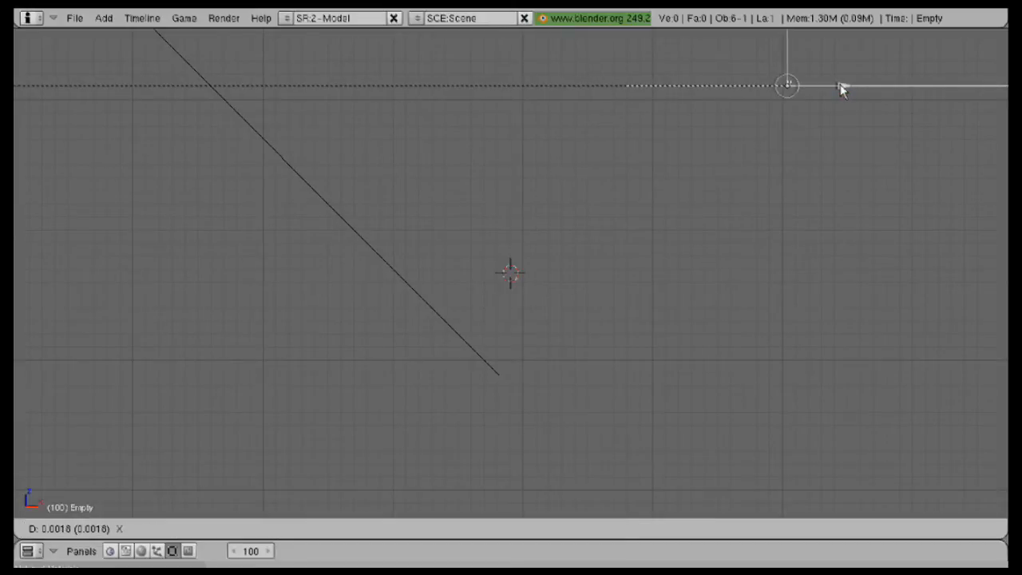
{"action": "key", "text": "i"}
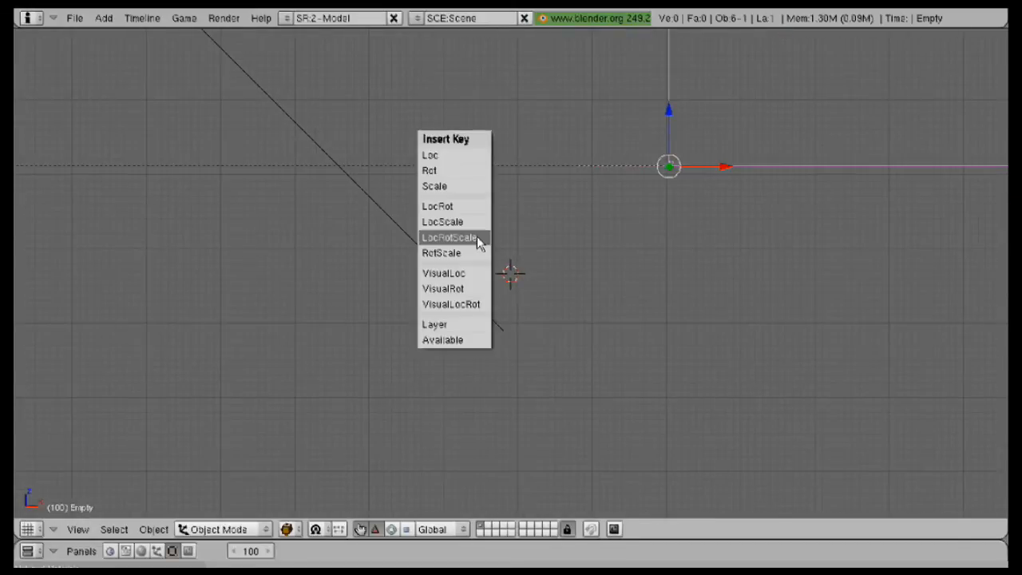
{"action": "left_click", "coordinate": [449, 237]}
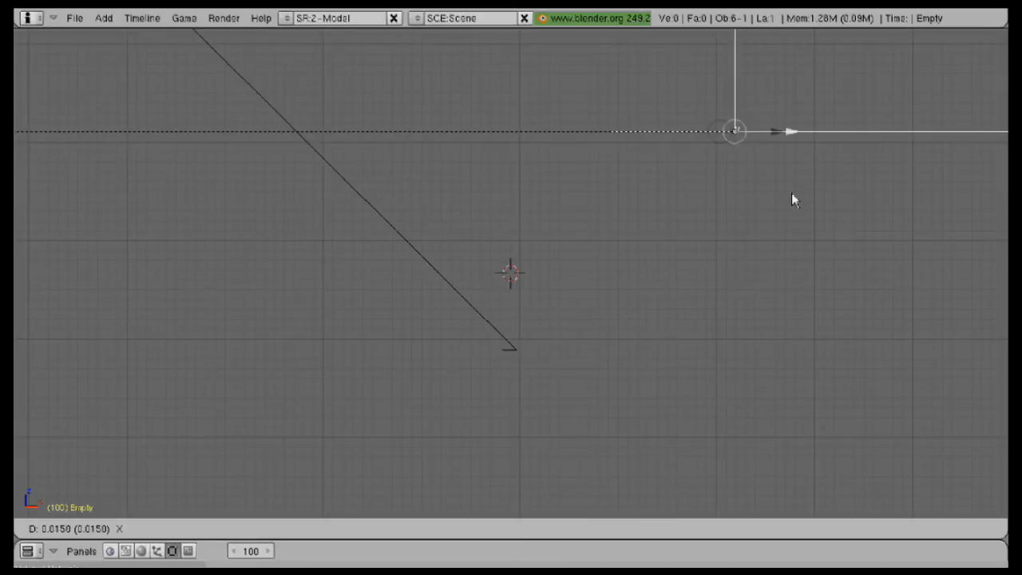
{"action": "mouse_move", "coordinate": [757, 230]}
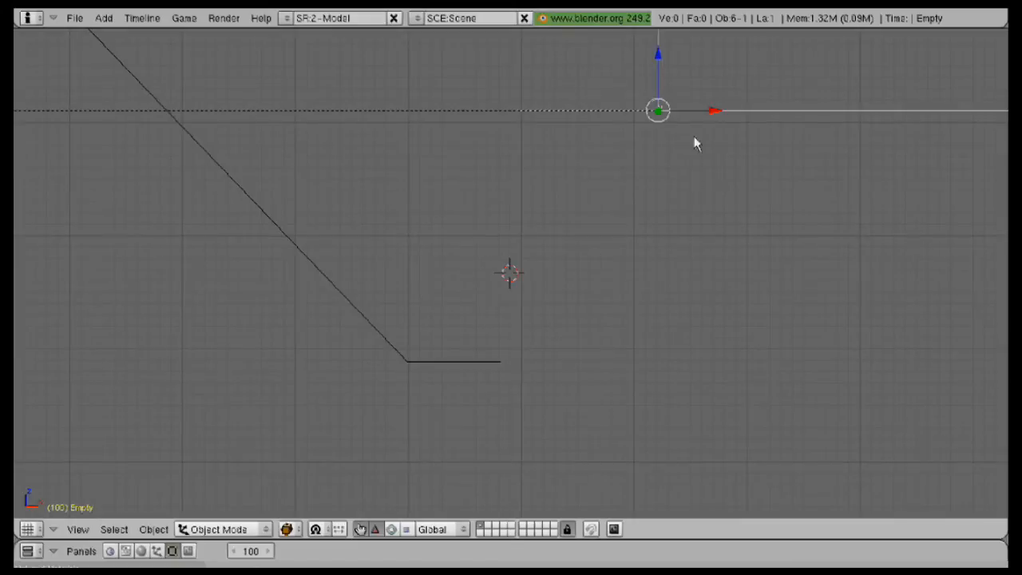
Step: Nudge the Empty further along X and re-key its LocRotScale
{"action": "left_click_drag", "start_coordinate": [657, 109], "coordinate": [753, 110]}
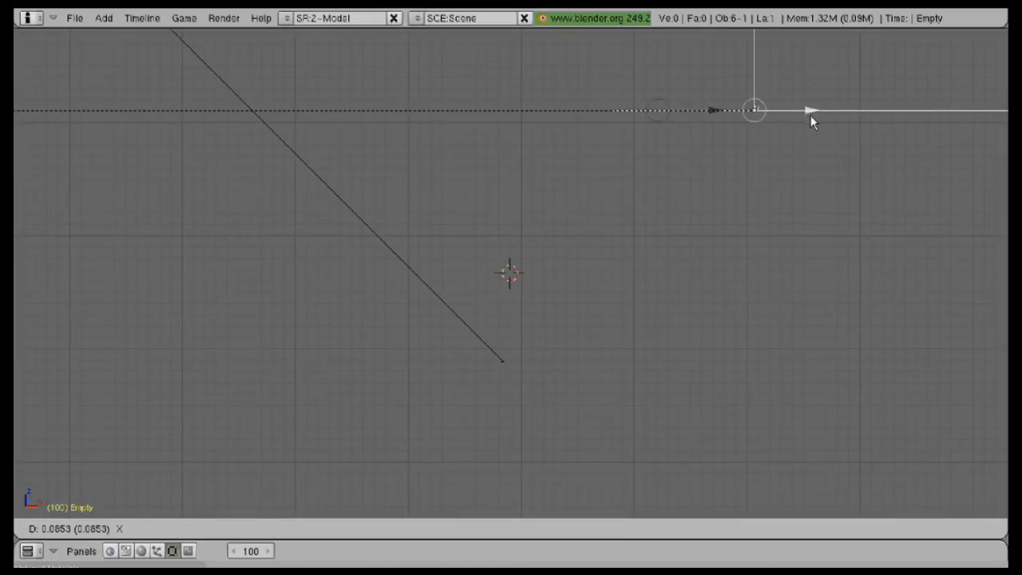
{"action": "left_click", "coordinate": [813, 121]}
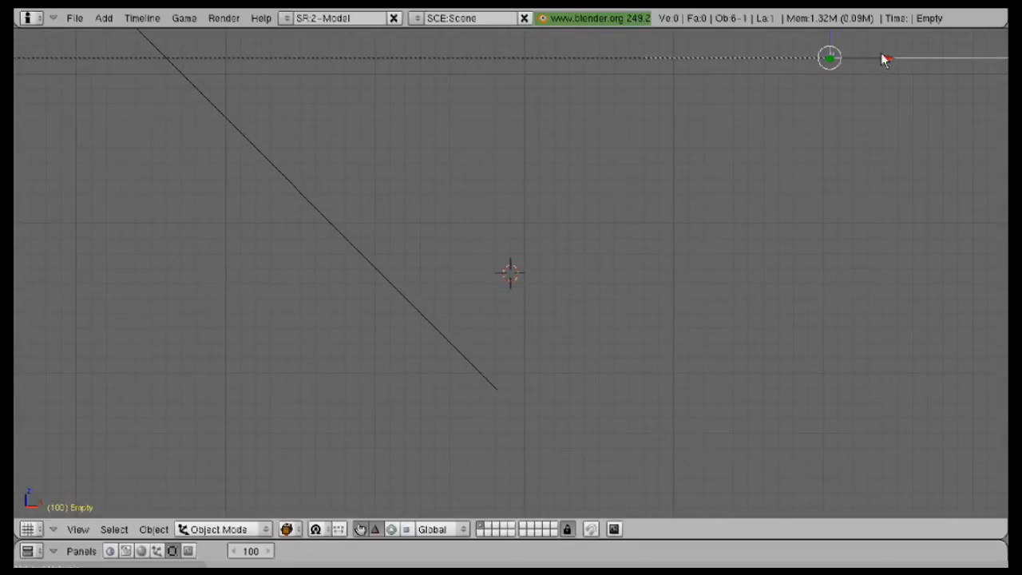
{"action": "key", "text": "i"}
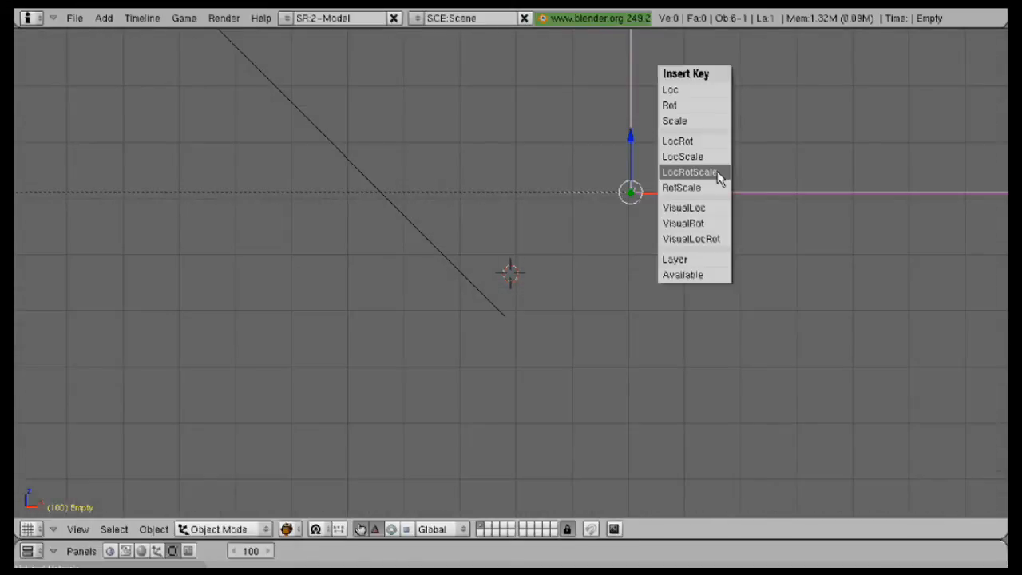
{"action": "left_click", "coordinate": [690, 172]}
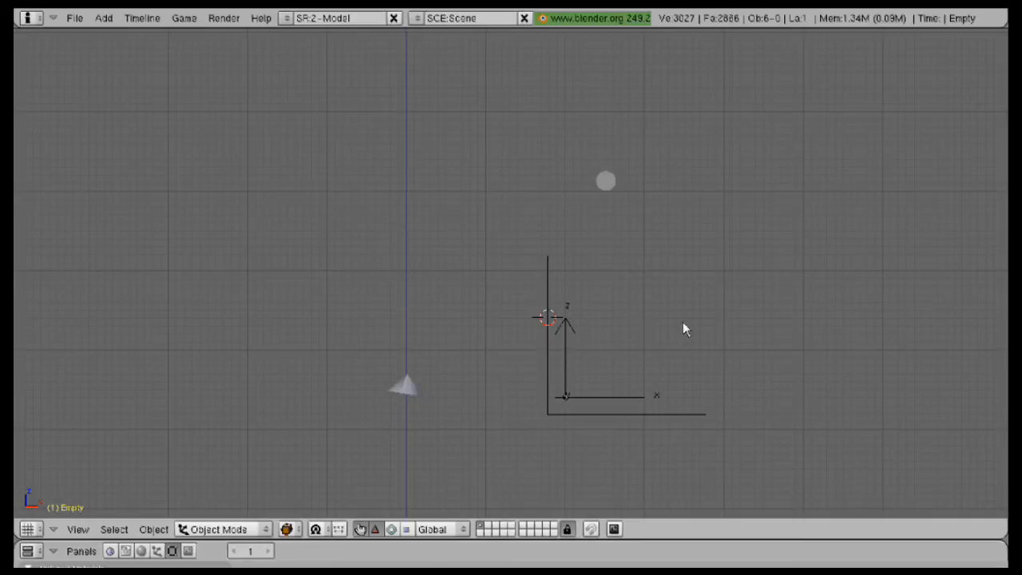
{"action": "mouse_move", "coordinate": [627, 324]}
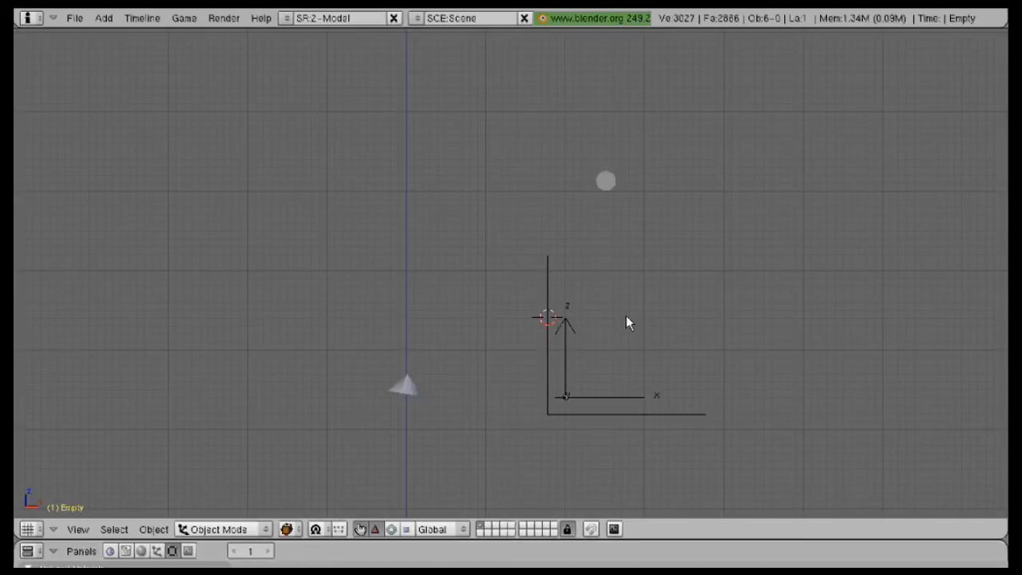